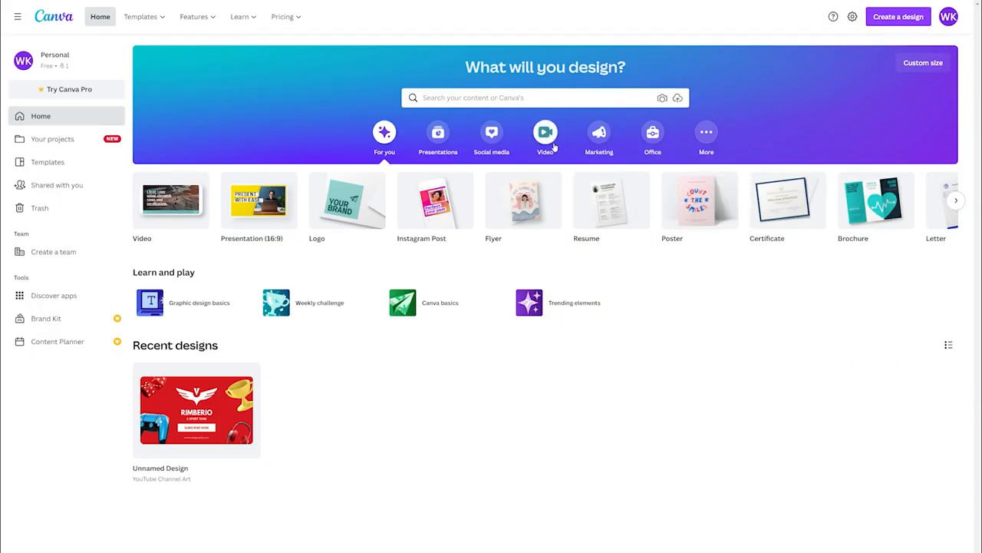
Show Canva's video design options from the home page's design categories
click(546, 132)
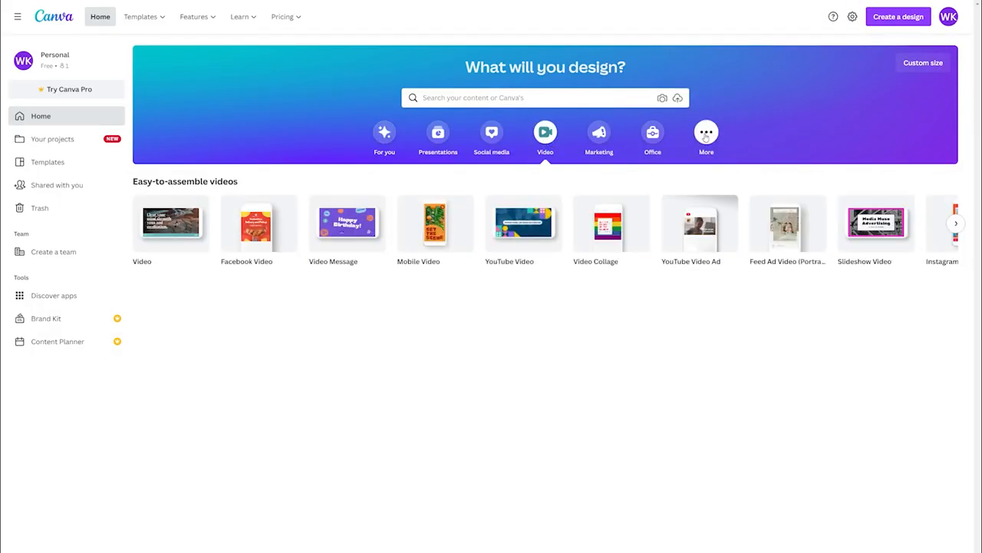
click(700, 222)
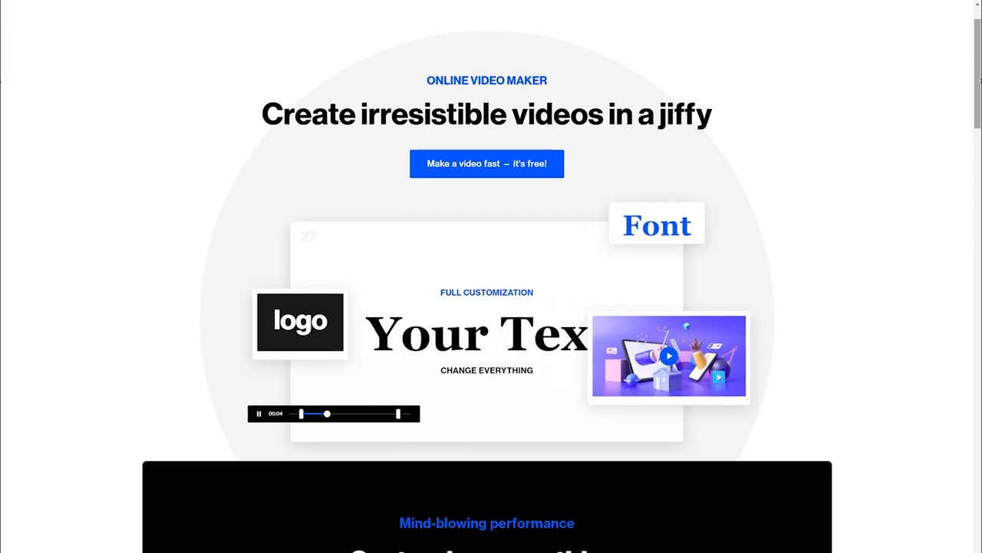
Open the Conveyor Belt Logo Reveal - Landscape intro in Motionden's editor and view its format variants
scroll(down, 3)
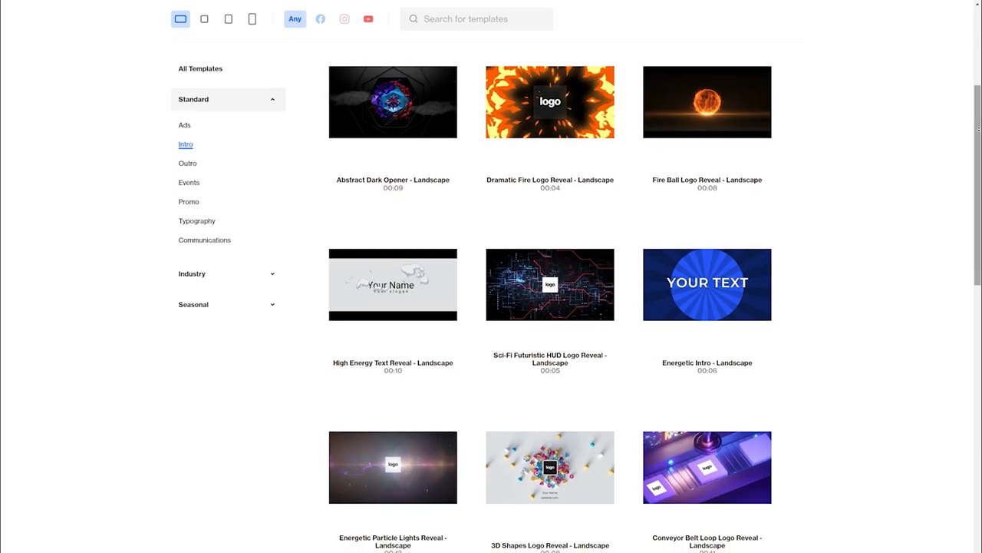
scroll(down, 3)
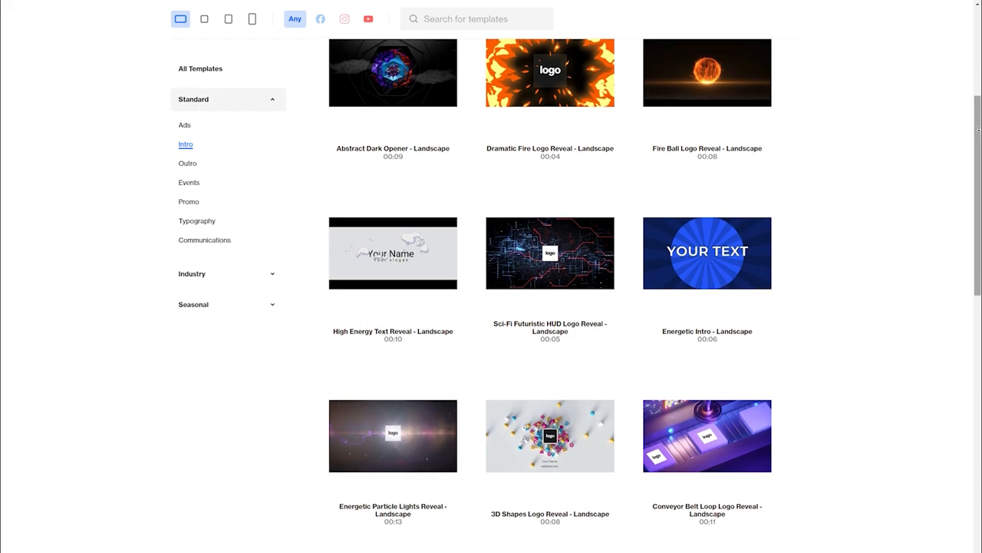
scroll(down, 3)
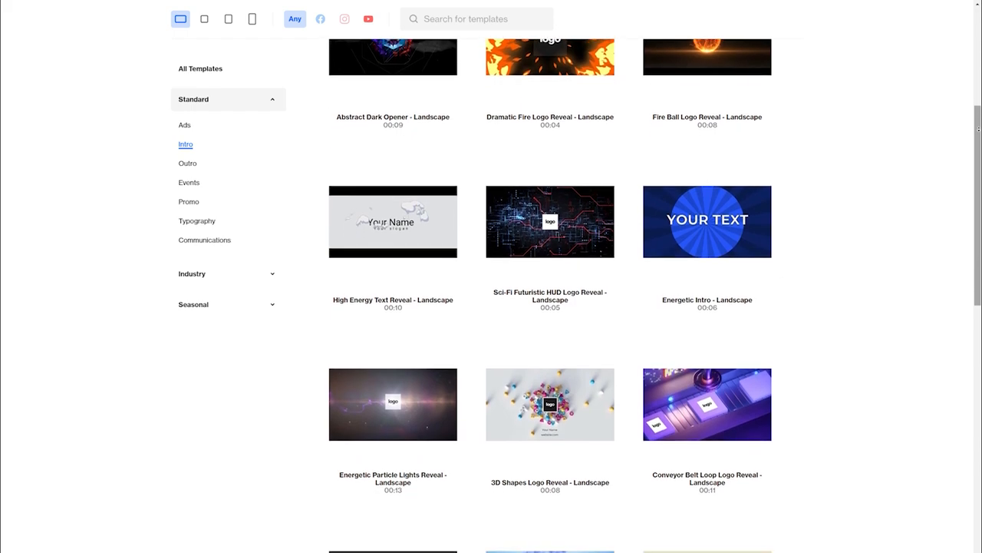
click(706, 405)
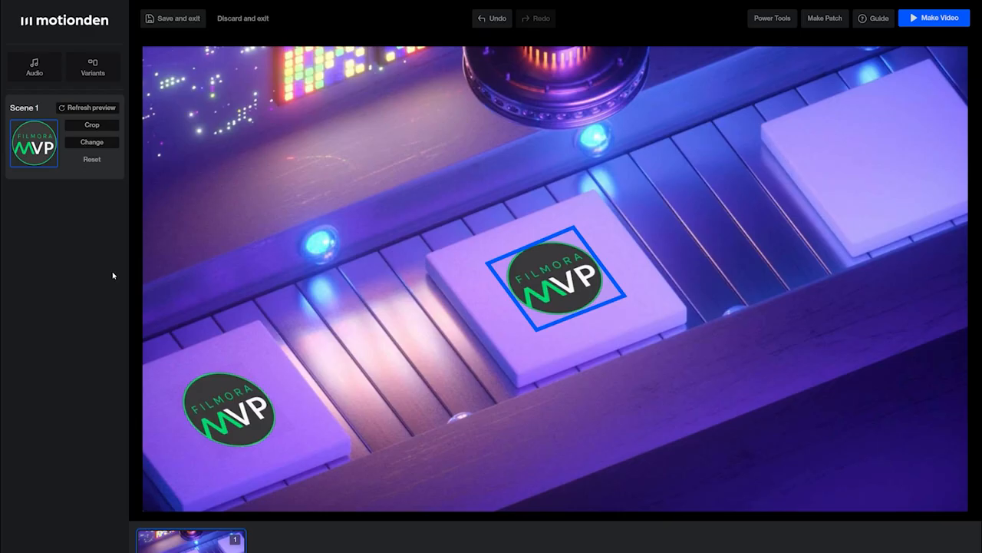
click(92, 67)
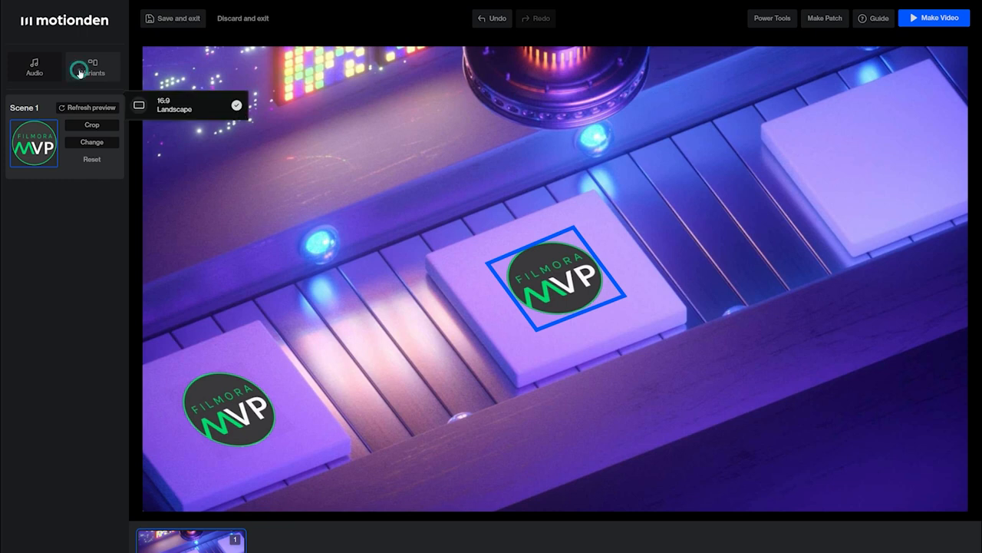
click(34, 68)
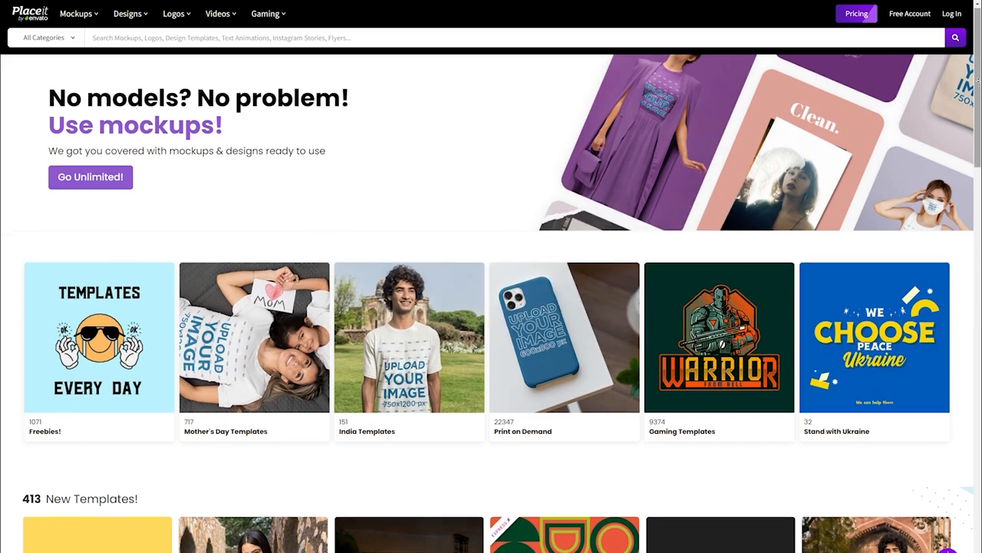
Open an Intro Maker template with the FILMORA MVP logo, preview it, and reach the pricing page via Download
scroll(down, 3)
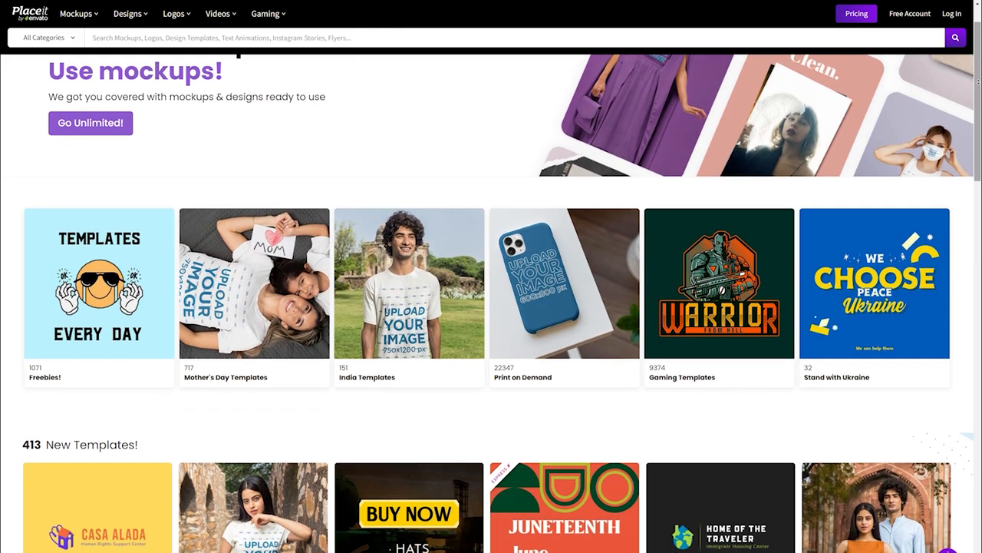
scroll(down, 3)
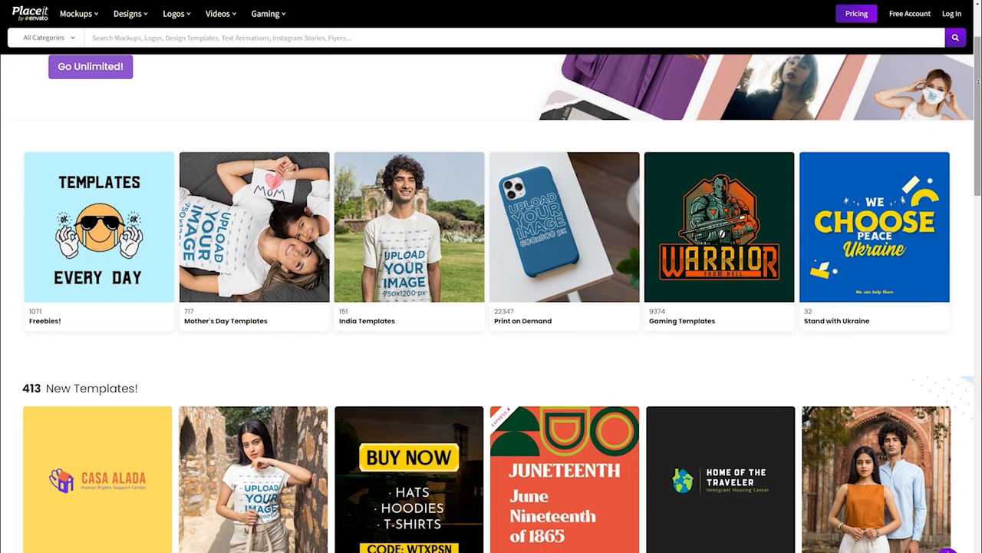
click(218, 12)
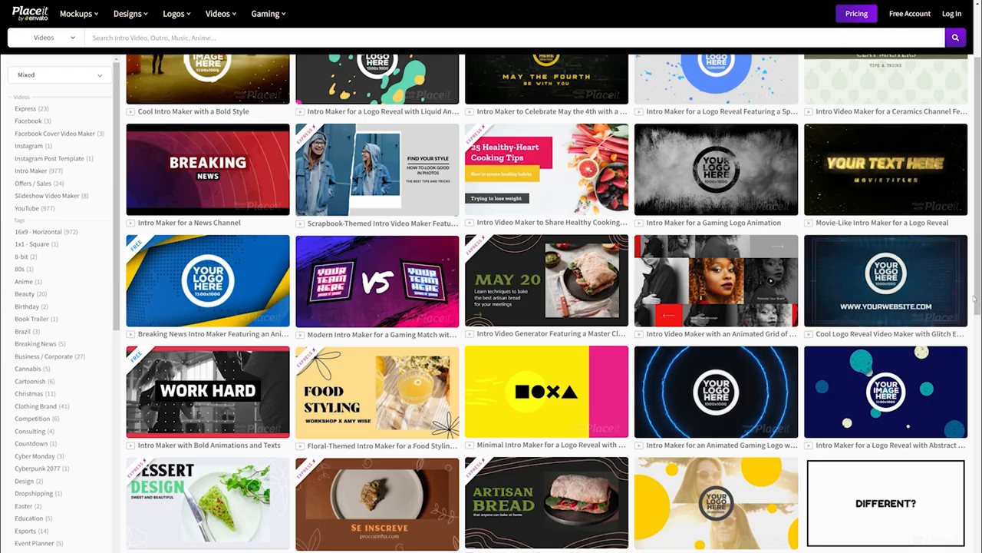
click(885, 279)
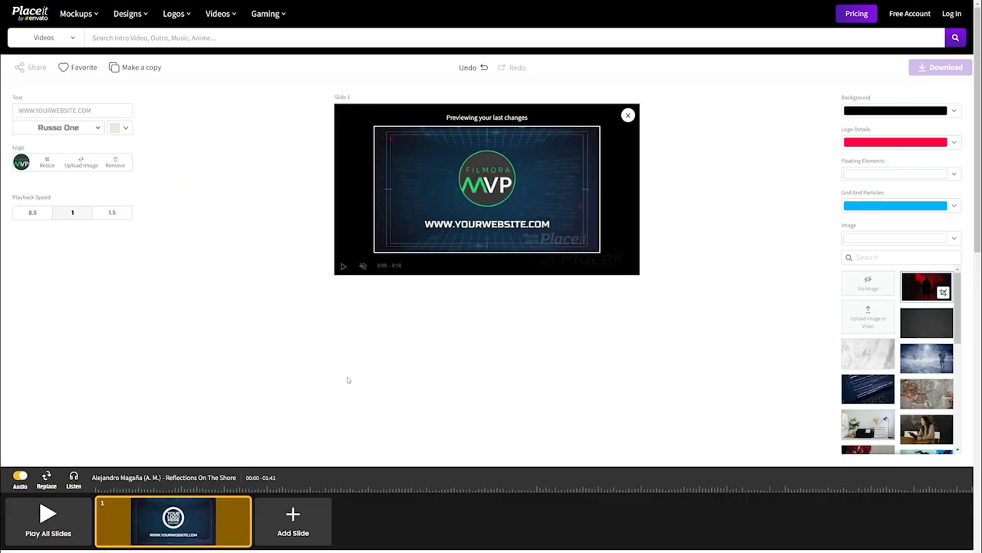
click(344, 268)
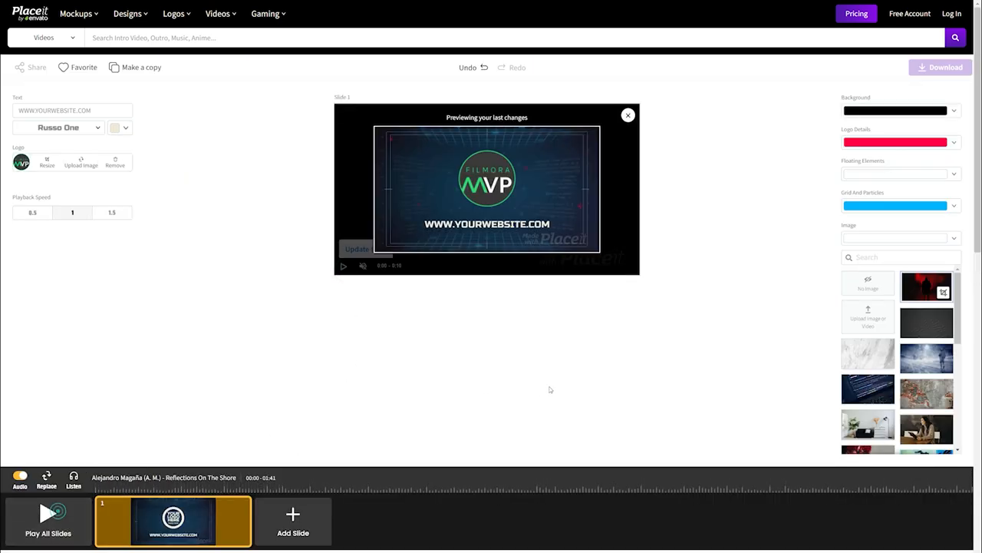
click(856, 12)
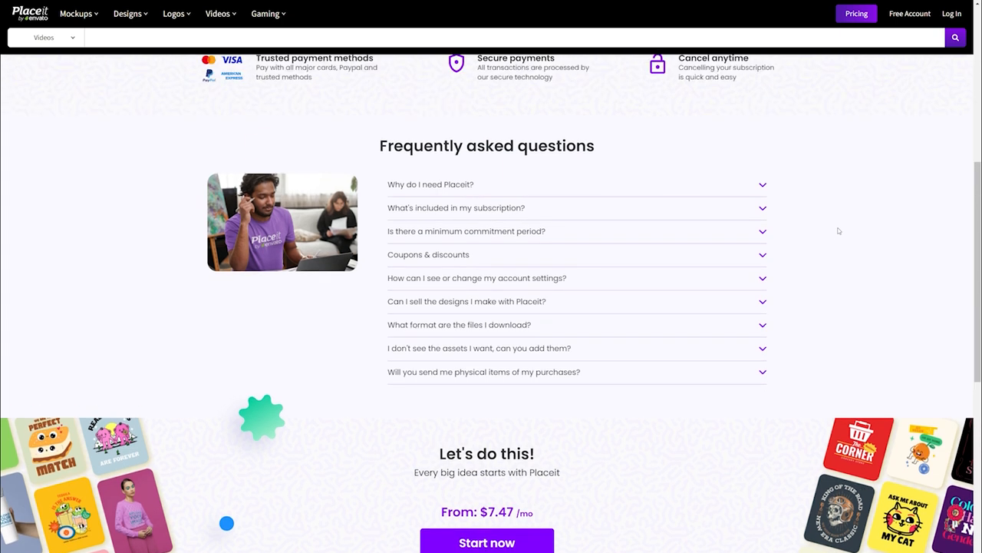
mouse_move(3, 258)
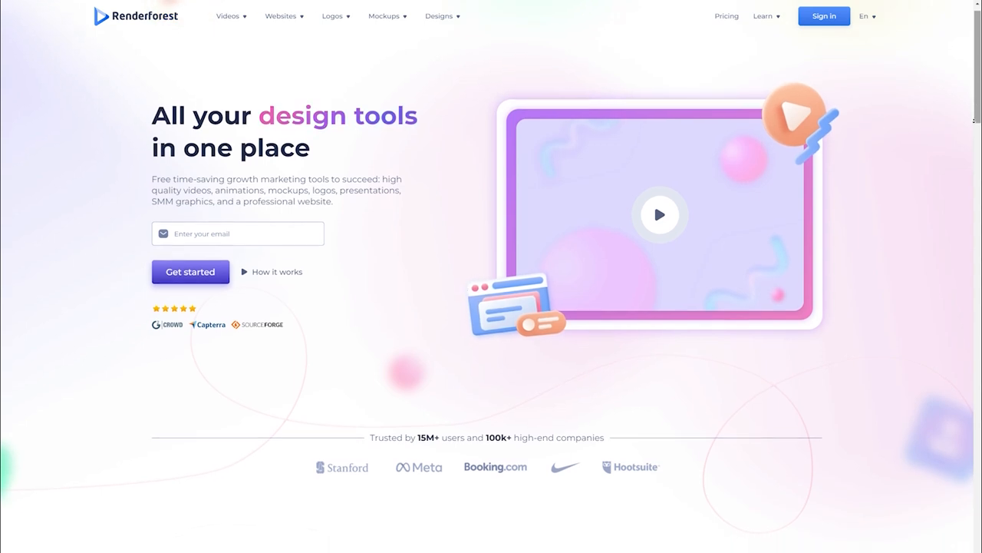
Load Final Transparent Logo into a Renderforest Intros and Logos template's logo slot and confirm it
click(228, 16)
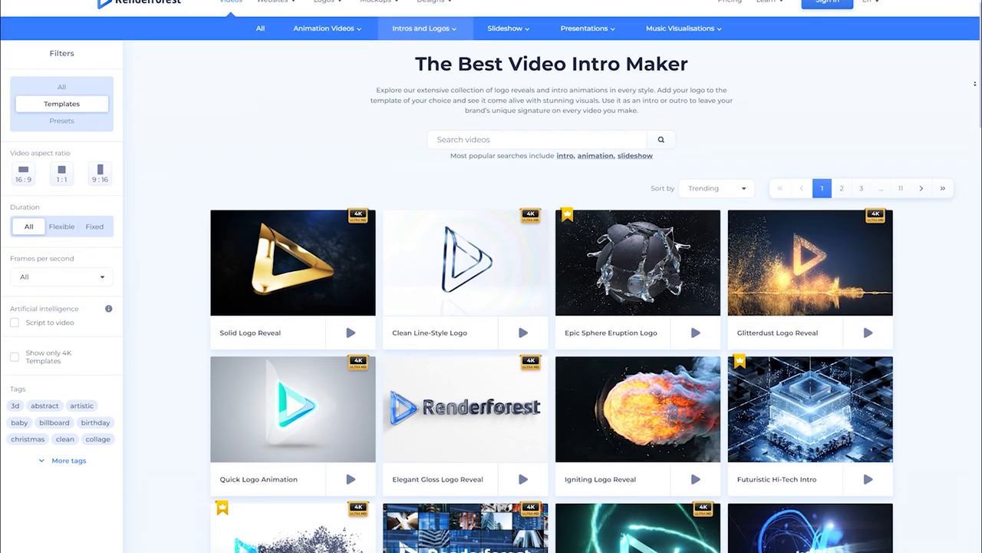
scroll(down, 3)
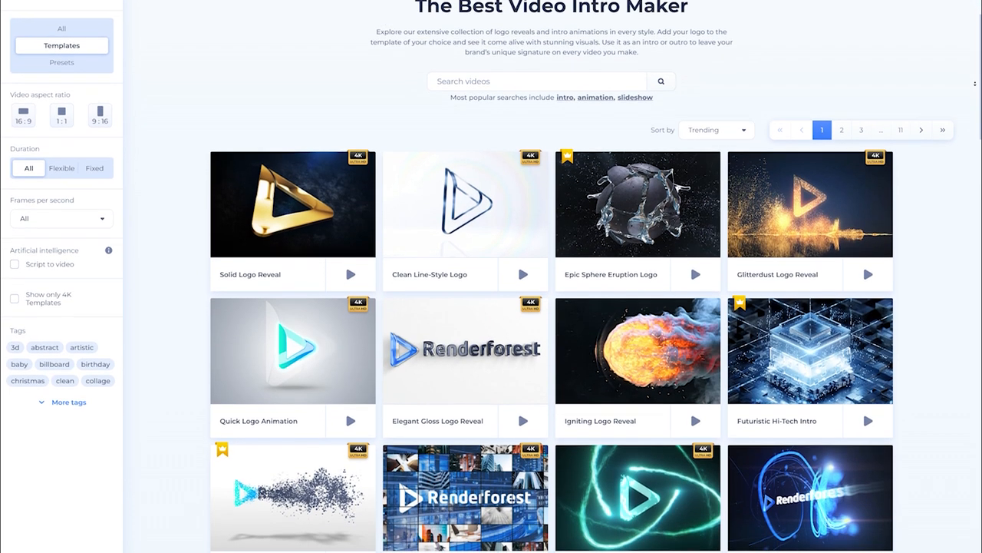
scroll(down, 3)
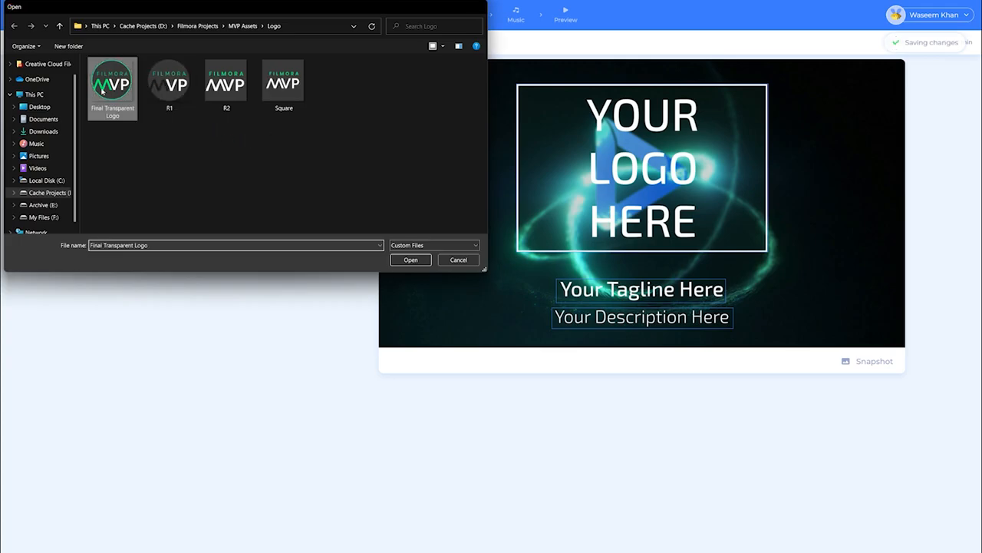
click(411, 260)
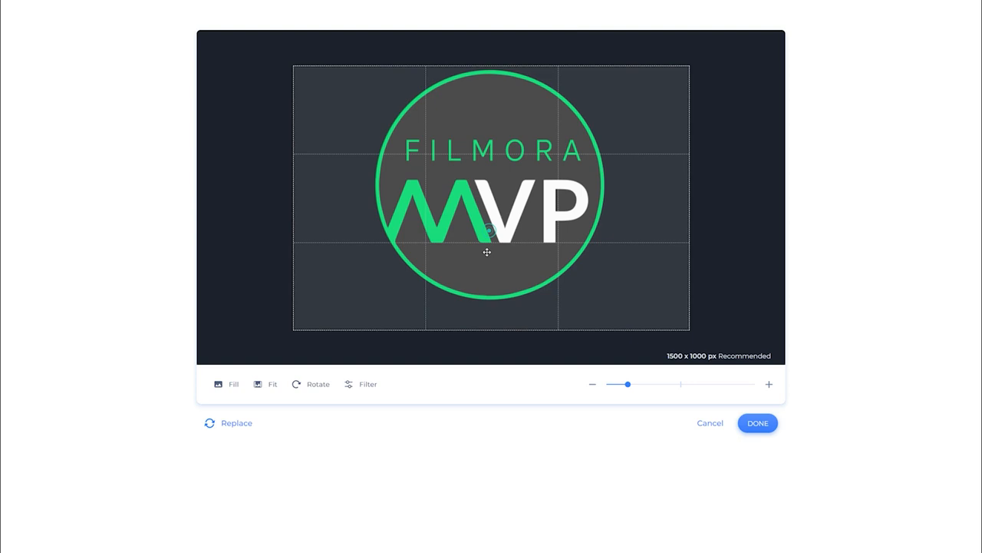
click(758, 422)
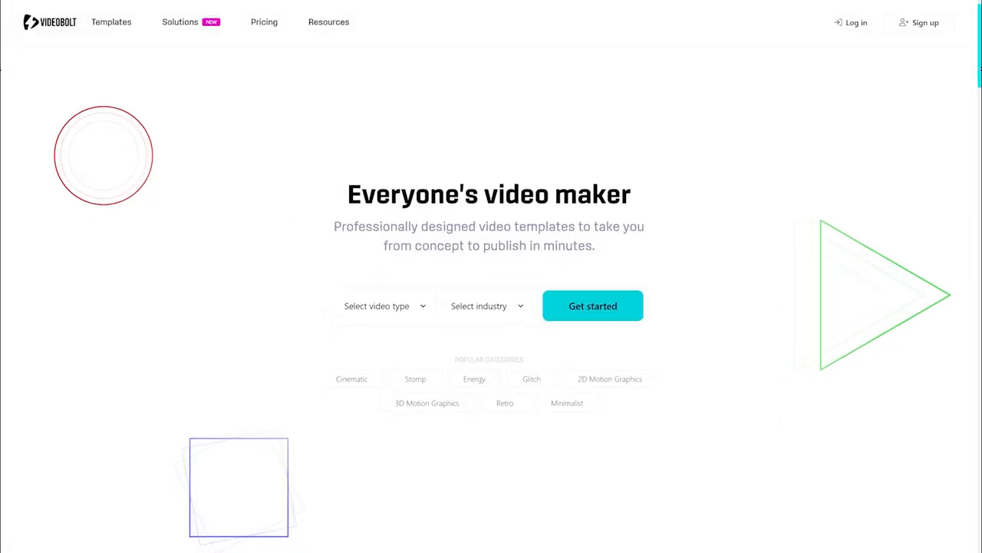
Scroll through VideoBolt's homepage to its Trending, Video Ads and Intro template collections
scroll(down, 3)
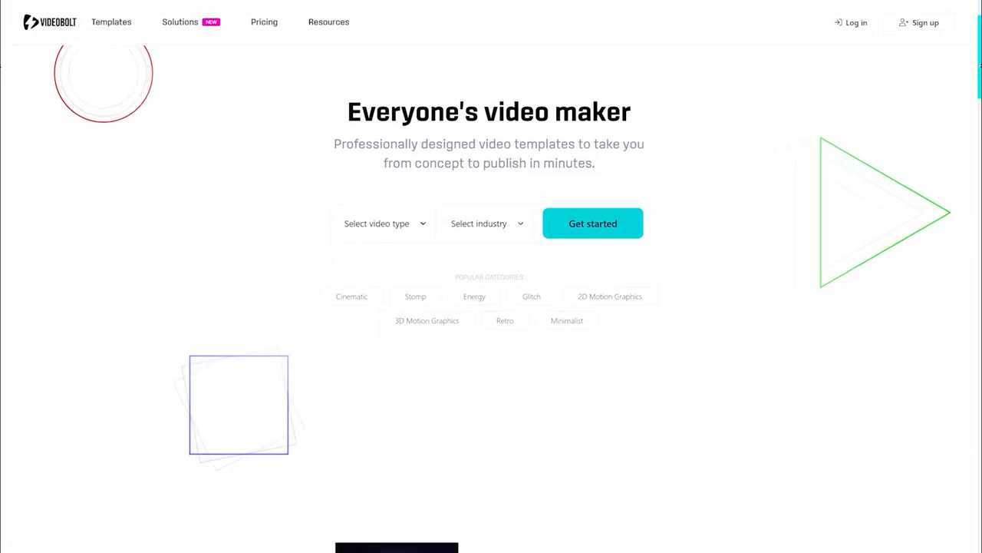
scroll(down, 3)
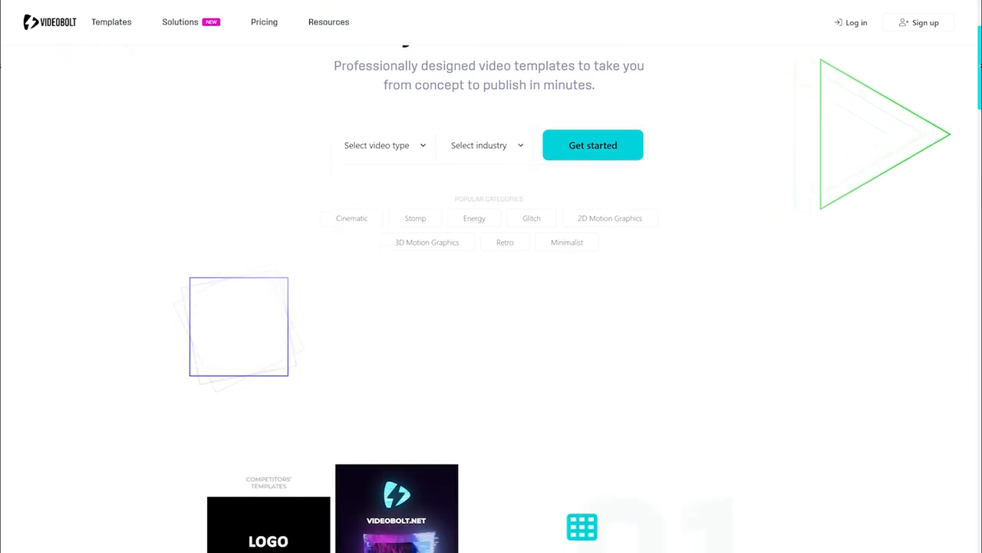
scroll(down, 3)
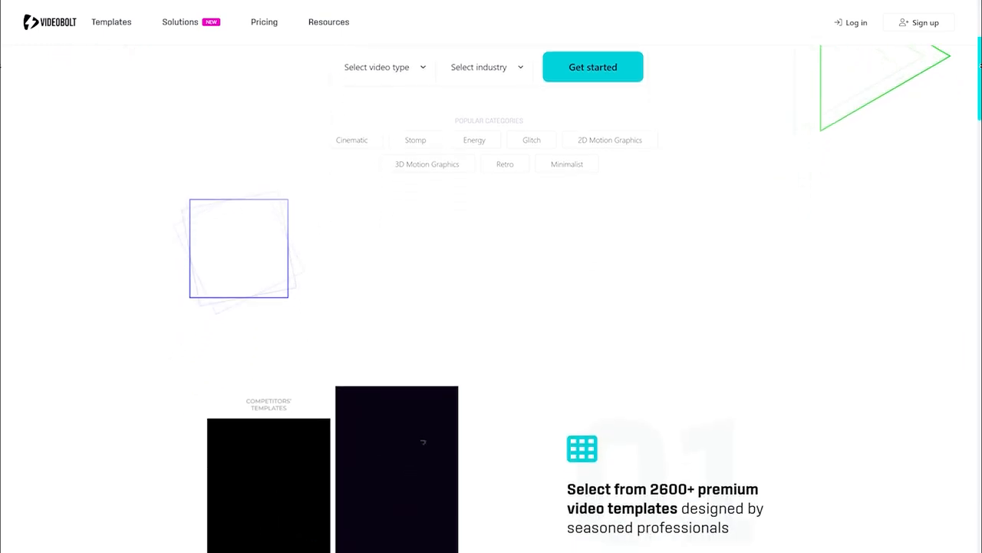
scroll(down, 3)
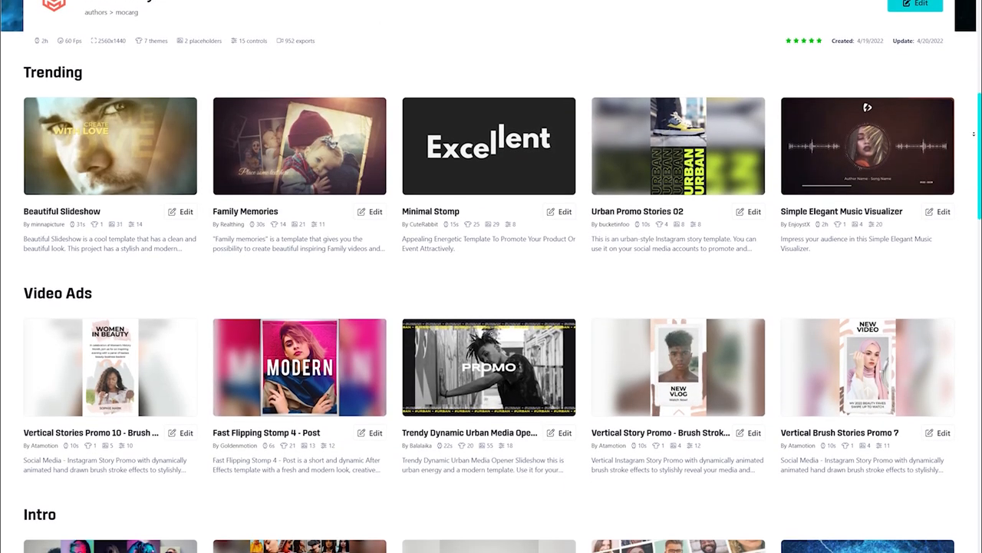
scroll(down, 3)
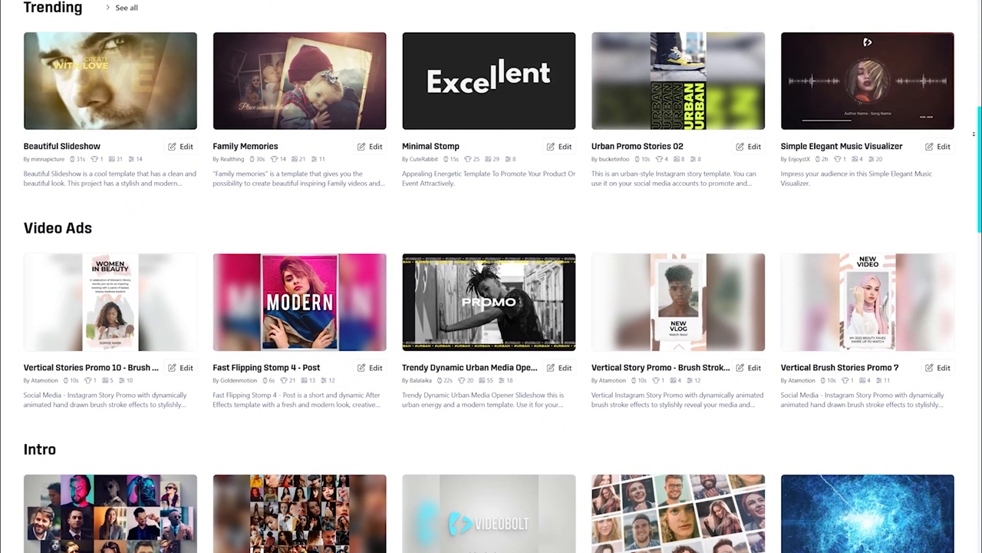
scroll(down, 3)
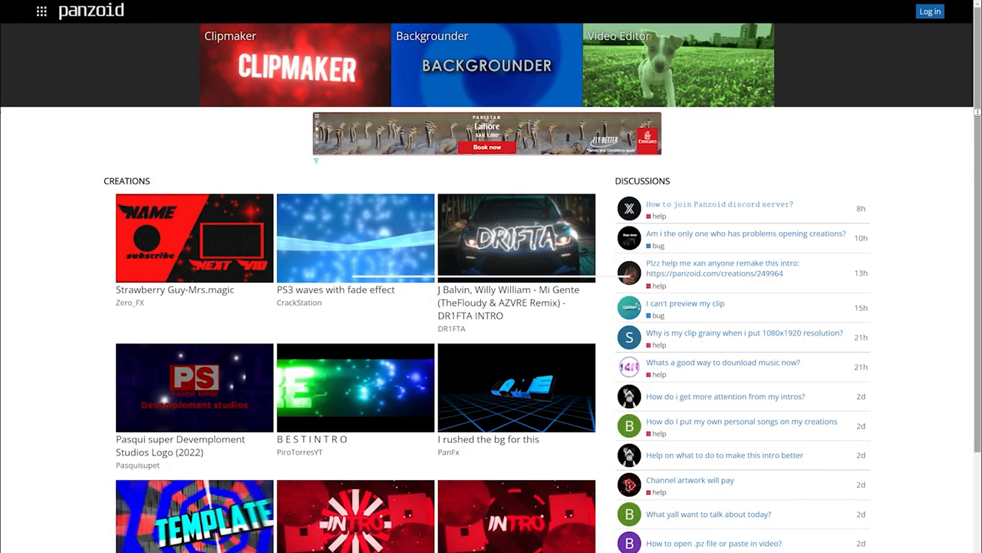
Open the red INTRO creation in Panzoid's editor and show its Basic settings: 1080p, 30 fps, 6 seconds
scroll(down, 3)
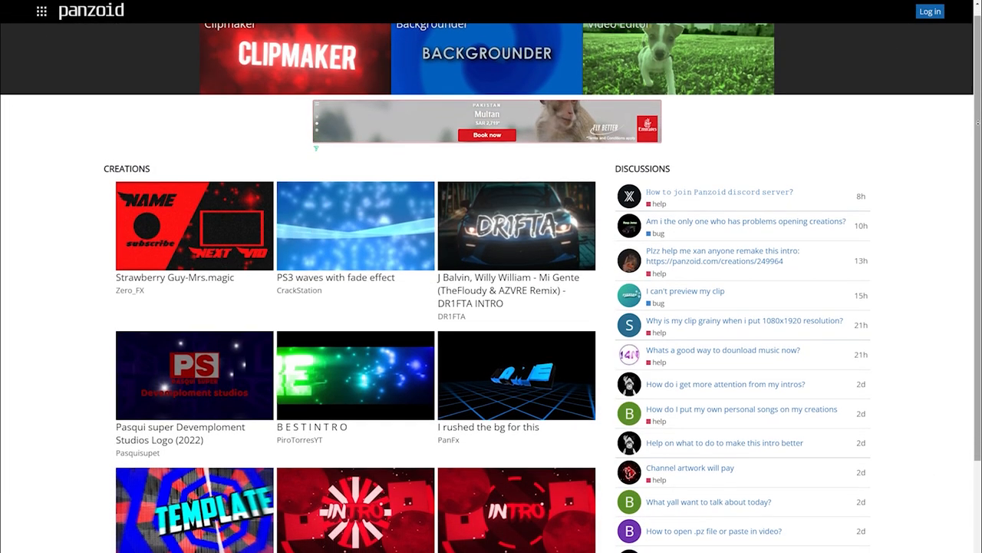
scroll(down, 3)
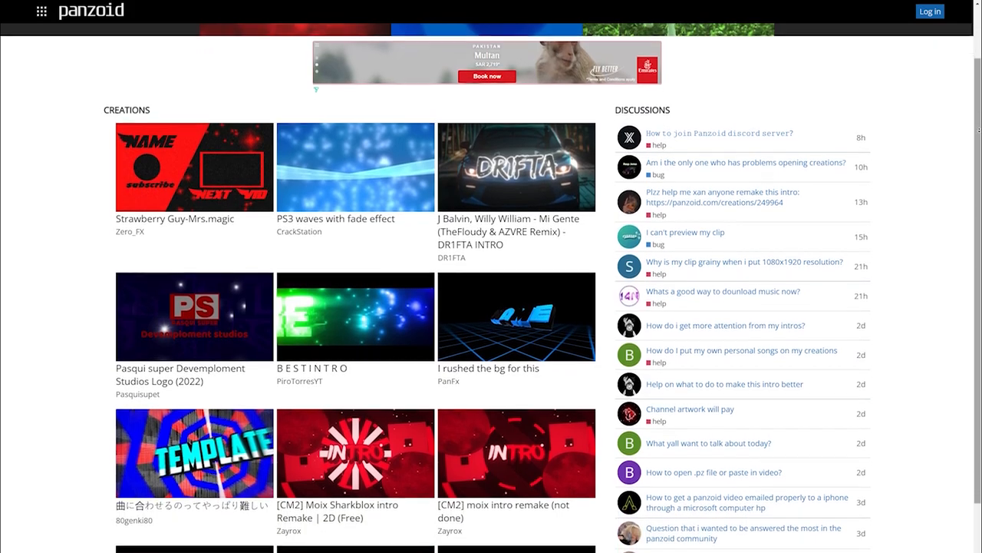
click(516, 451)
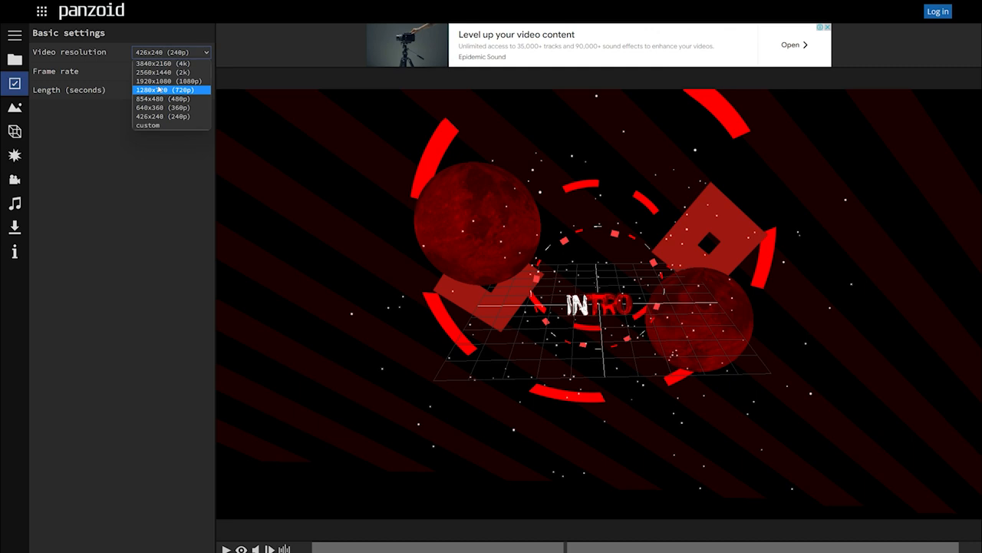
click(163, 80)
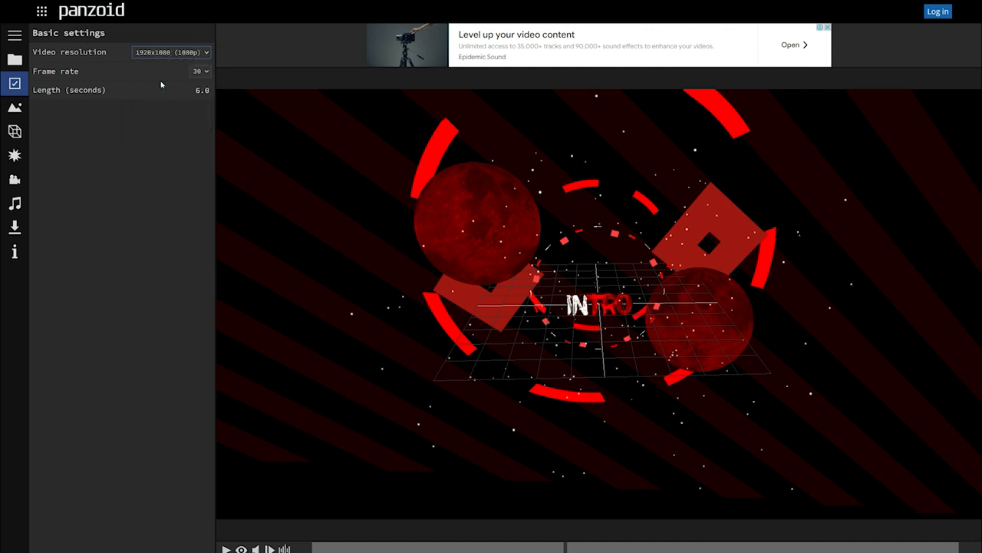
click(15, 35)
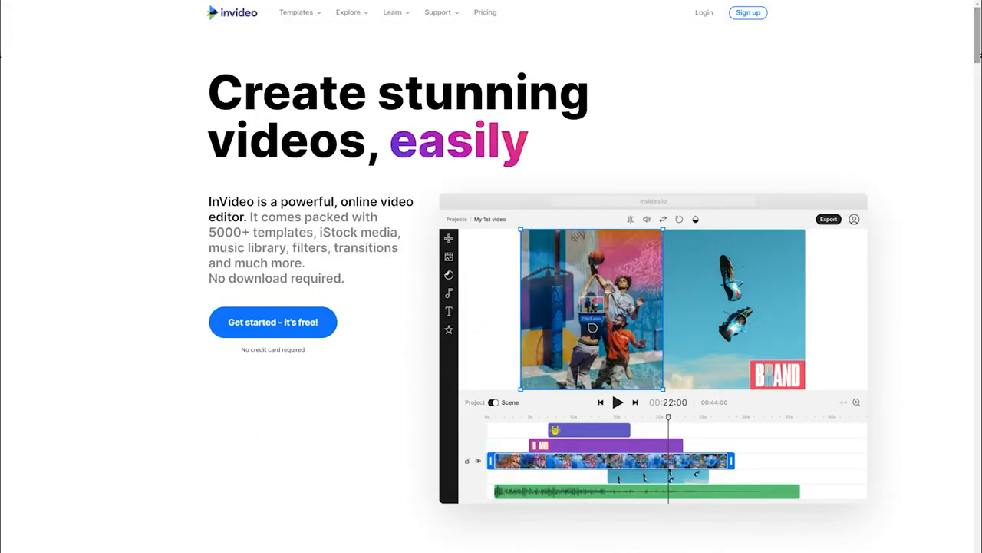
Scroll through InVideo's homepage features before the BE BOLD template opens in the editor
scroll(down, 3)
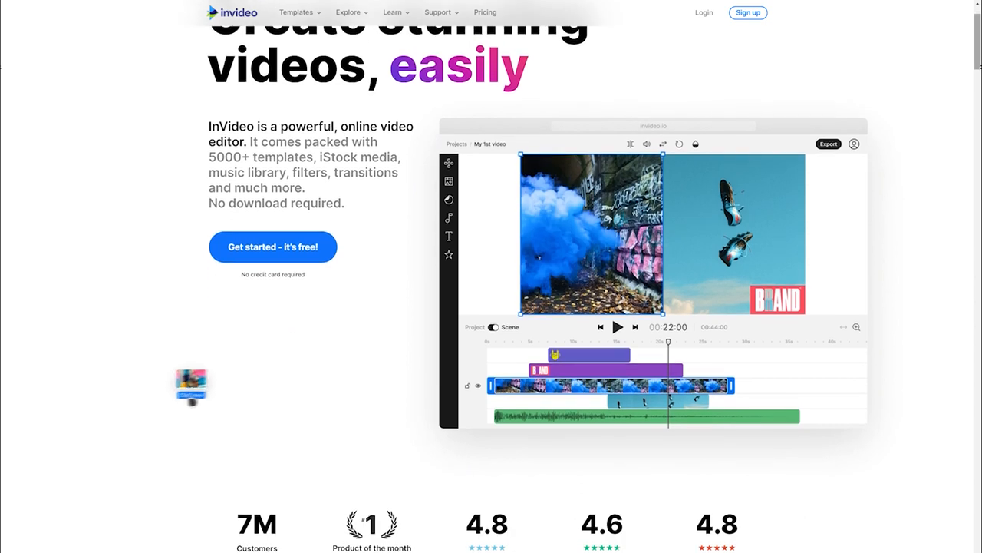
scroll(down, 3)
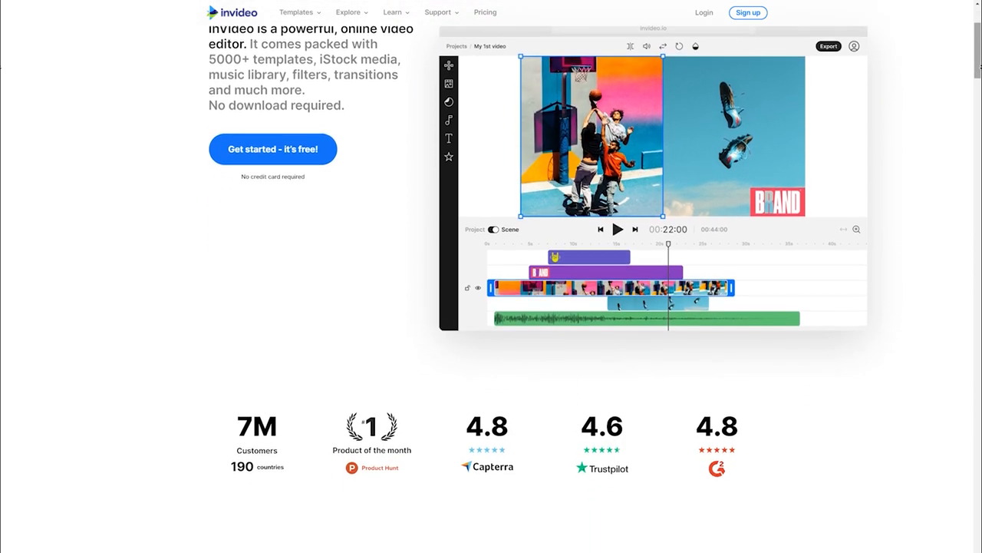
scroll(down, 3)
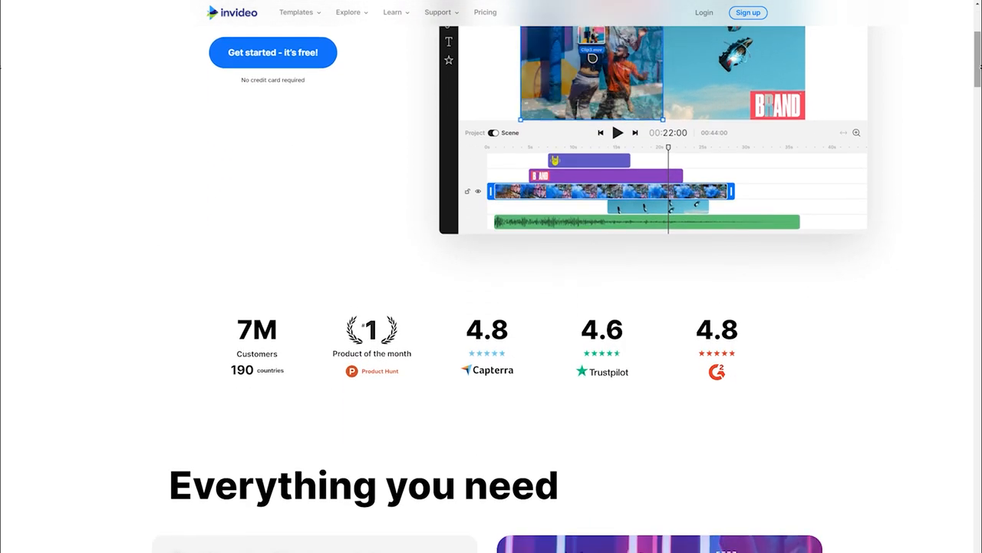
scroll(down, 3)
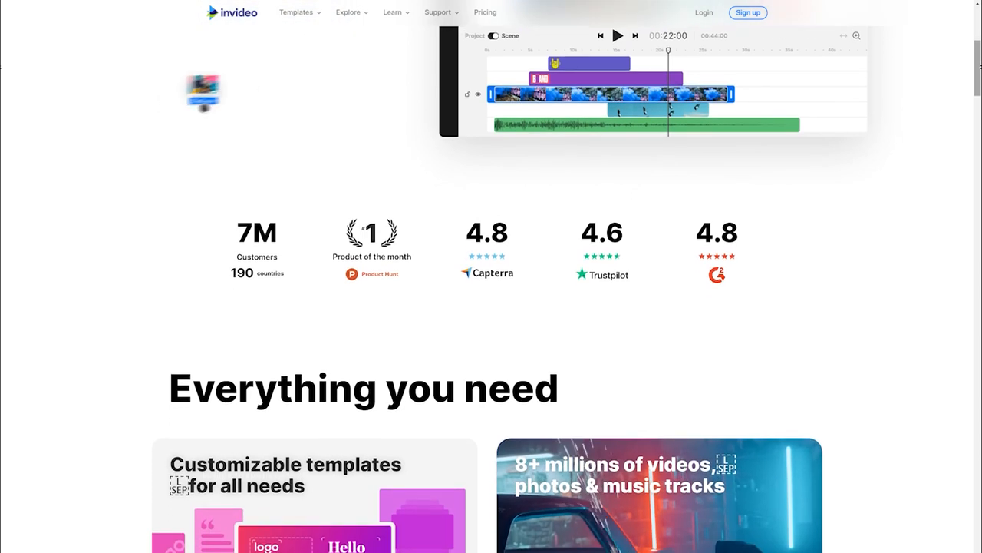
scroll(down, 3)
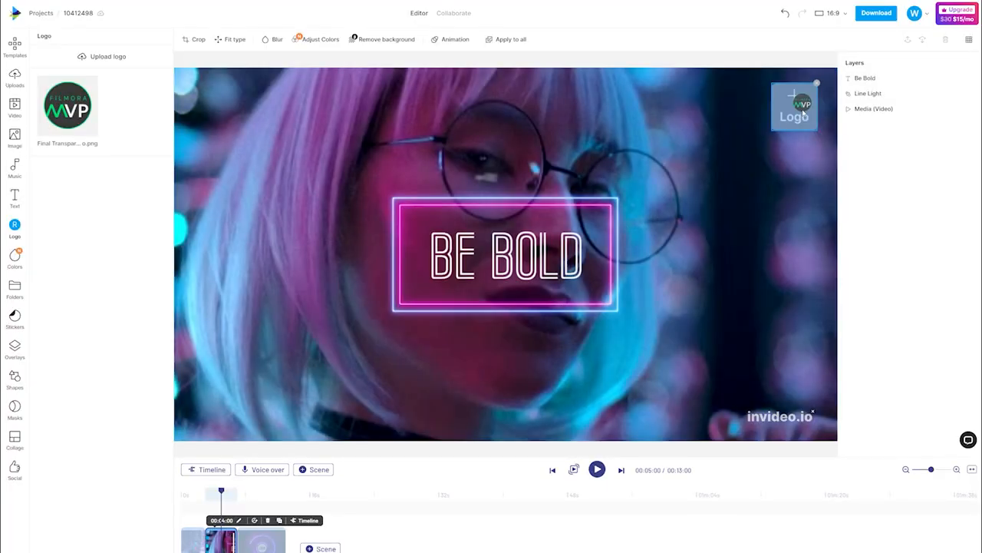
click(597, 470)
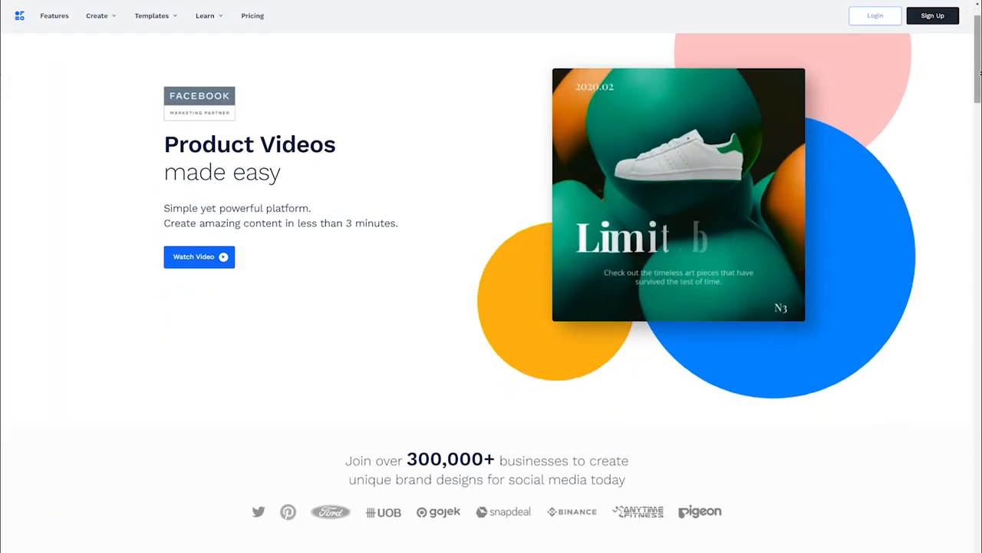
Scroll through OFFEO's homepage past its feature highlights
scroll(down, 3)
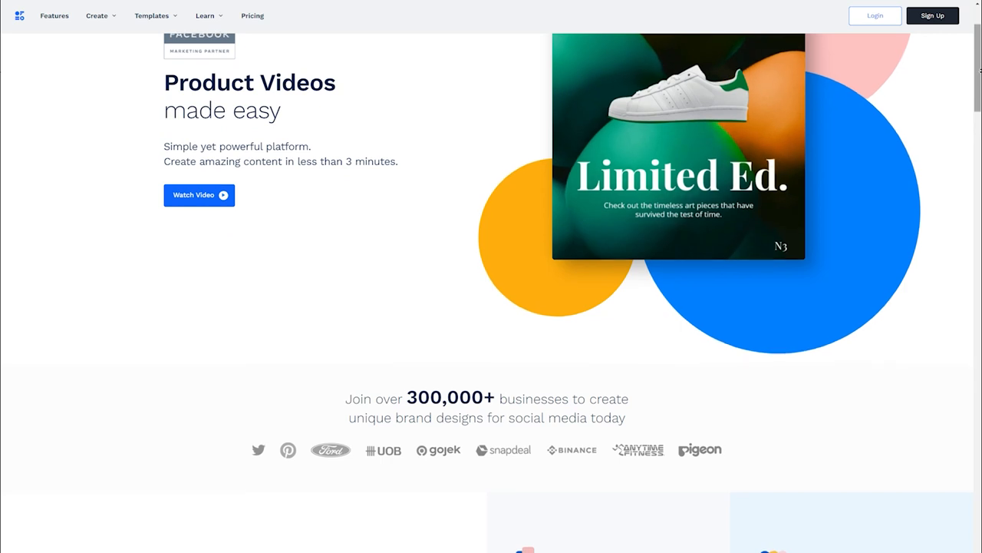
scroll(down, 3)
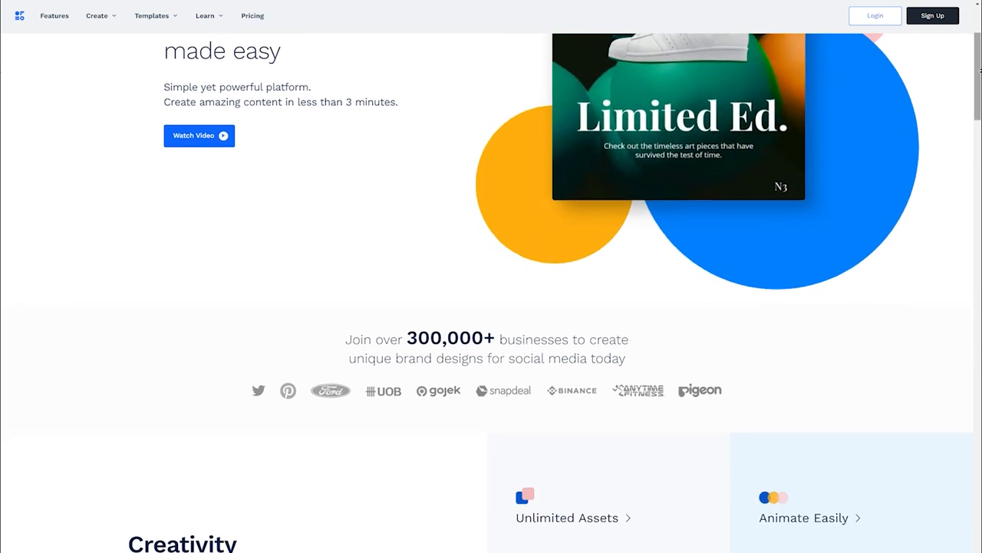
scroll(down, 3)
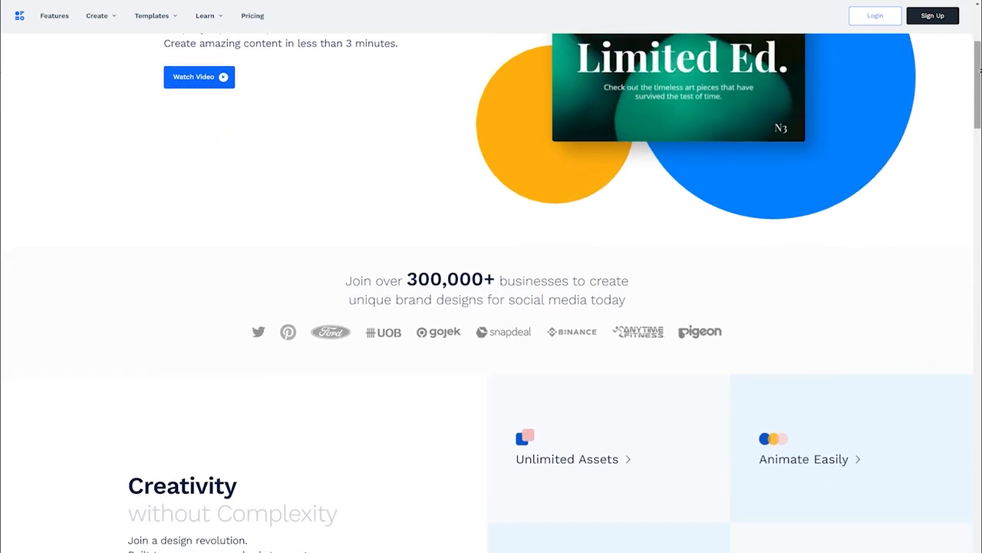
scroll(down, 3)
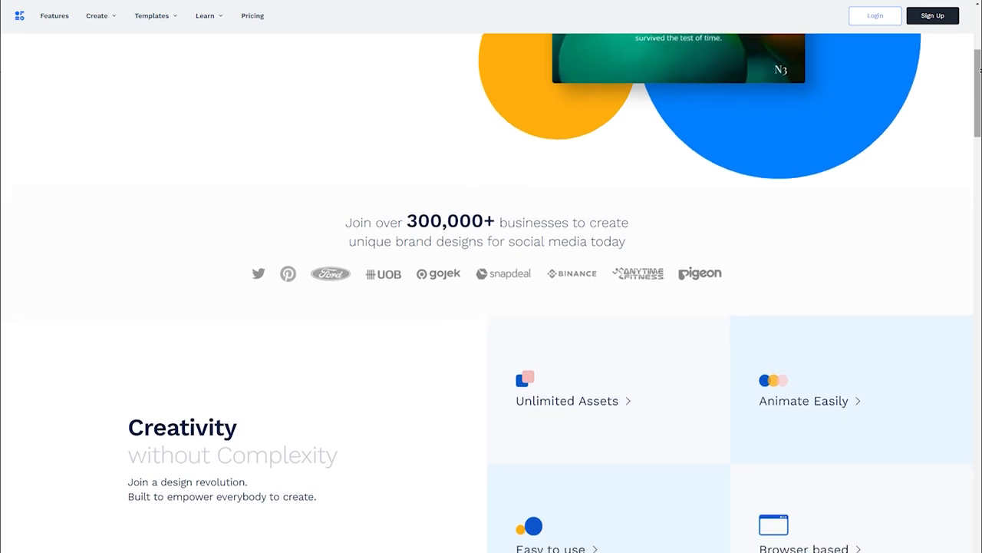
scroll(down, 3)
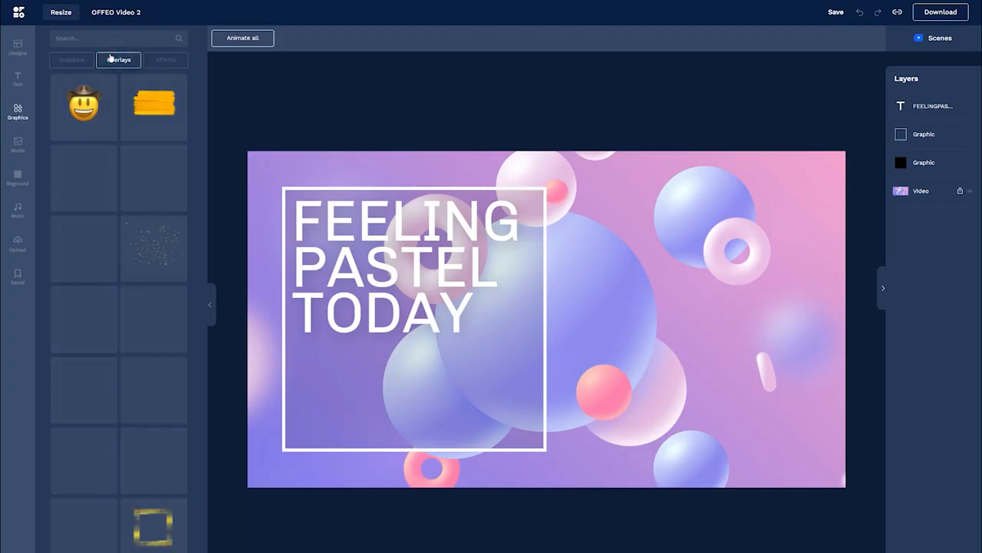
Browse OFFEO's Overlays graphics, then the Effects library of smoke, fire and sparks animations
click(118, 60)
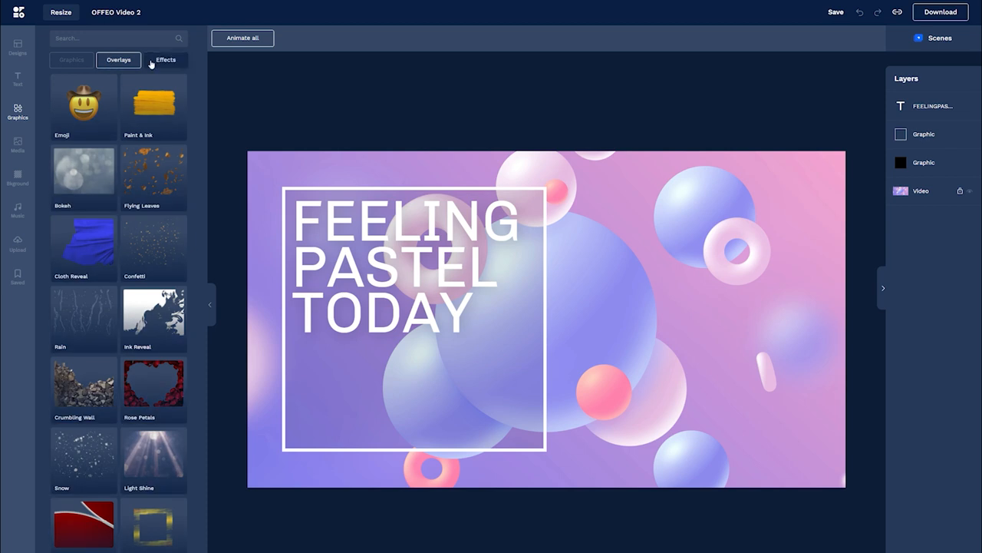
click(166, 60)
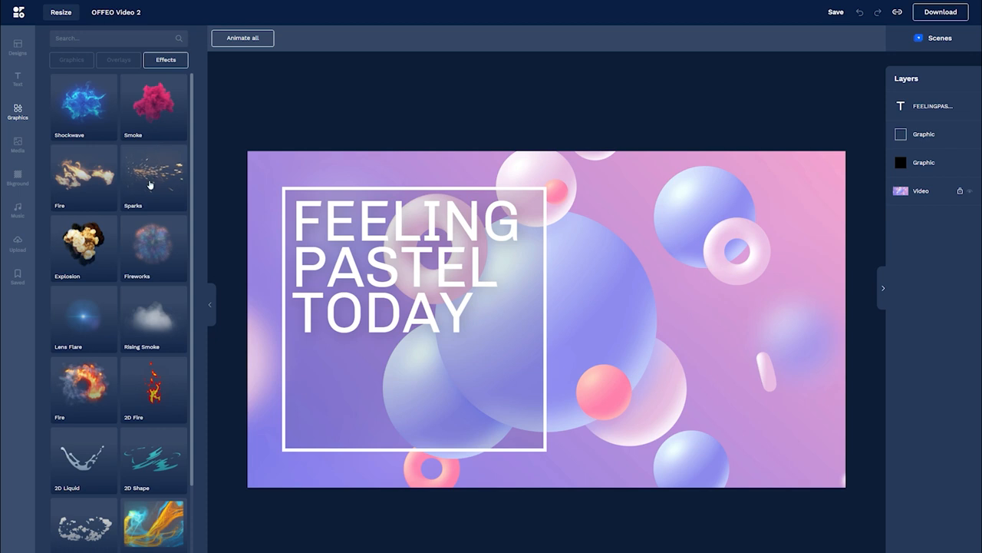
click(153, 172)
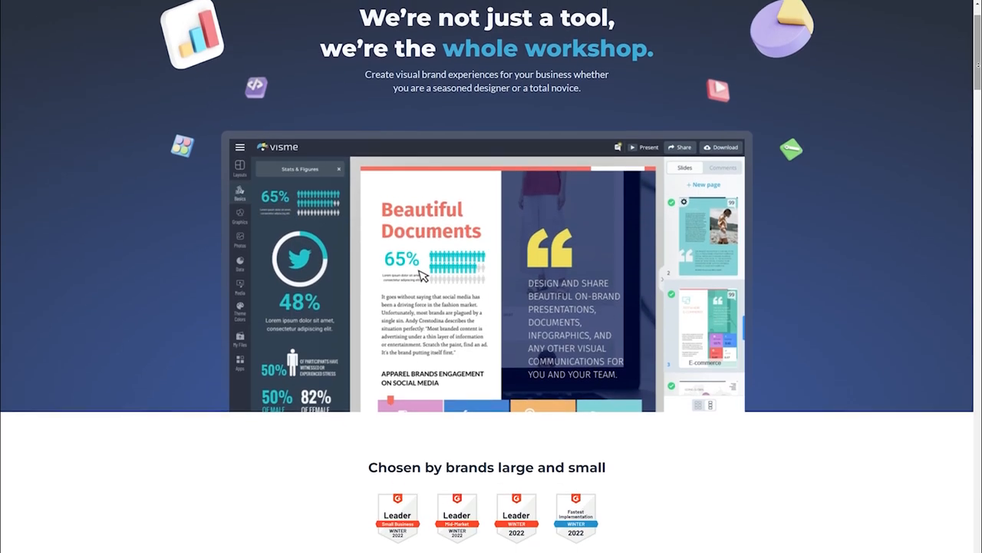
Scroll through Visme's homepage past its ratings and brand-design pitch
scroll(down, 3)
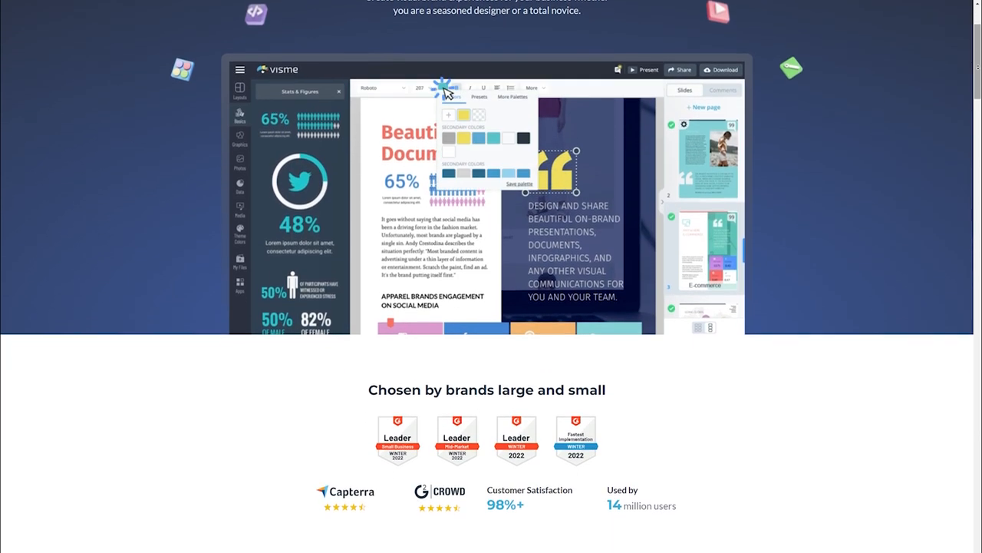
scroll(down, 3)
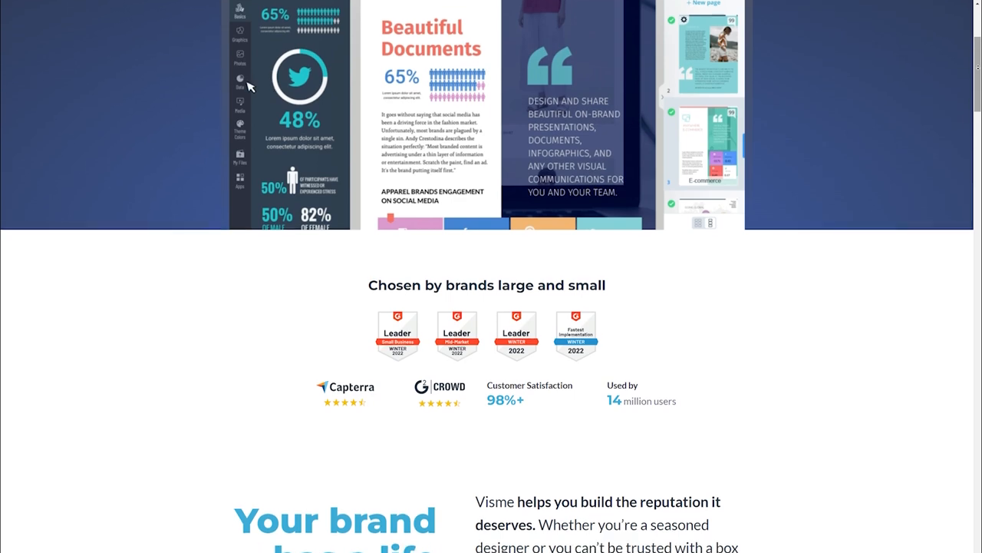
scroll(down, 3)
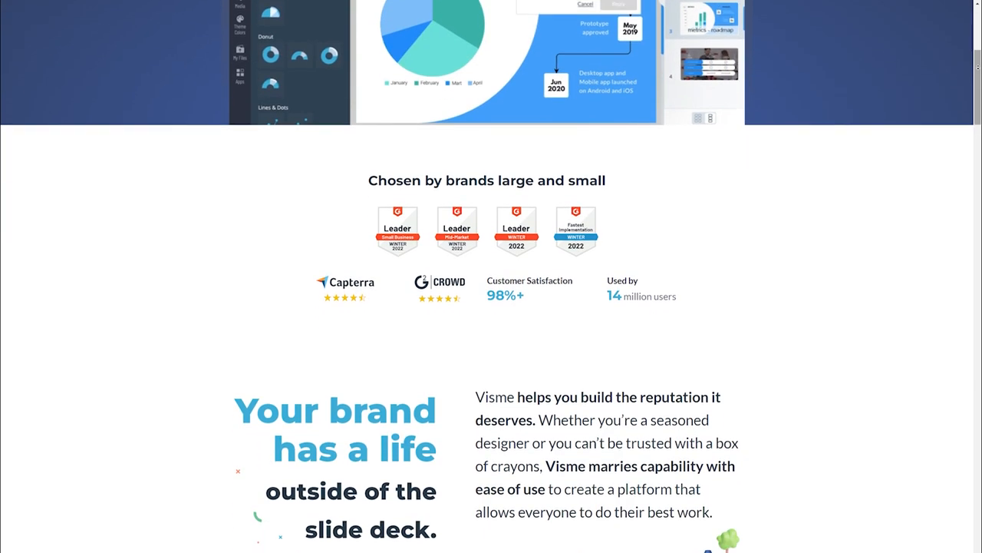
scroll(down, 3)
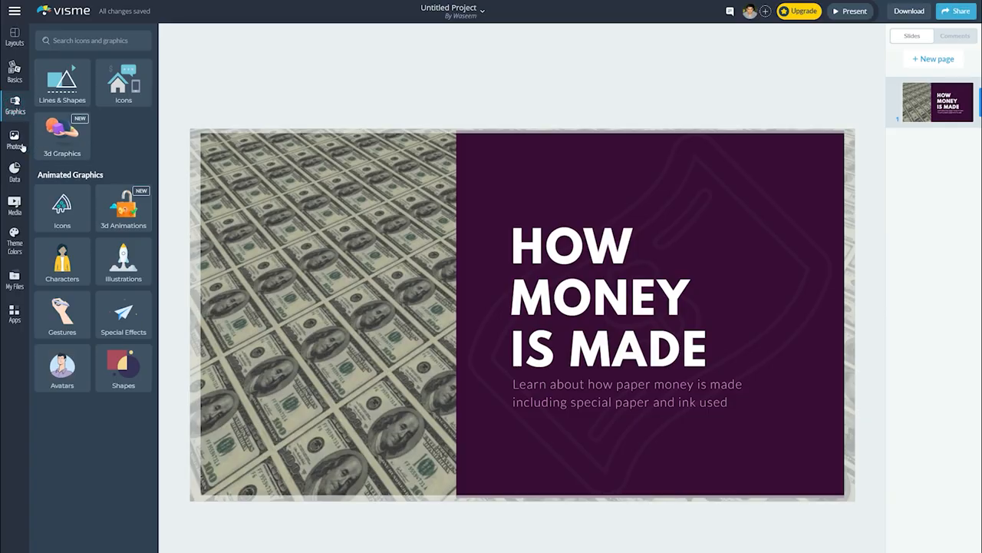
click(14, 141)
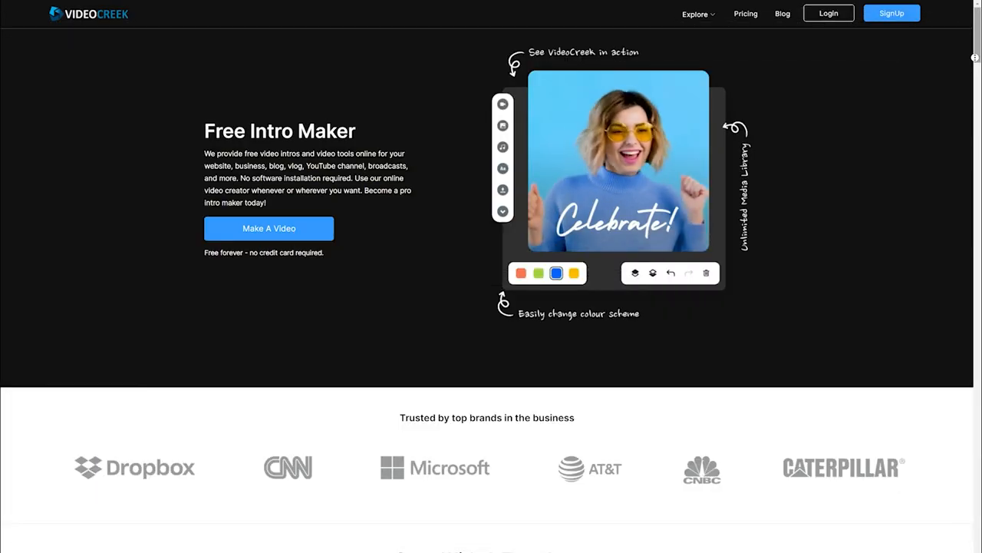
Scroll the VideoCreek homepage down to the Start With A Template intro gallery
scroll(down, 3)
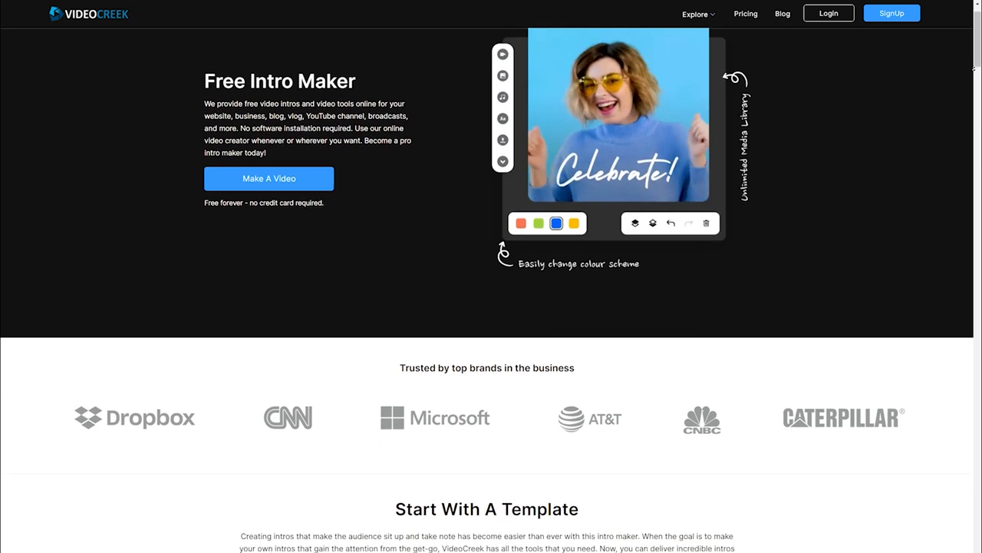
scroll(down, 3)
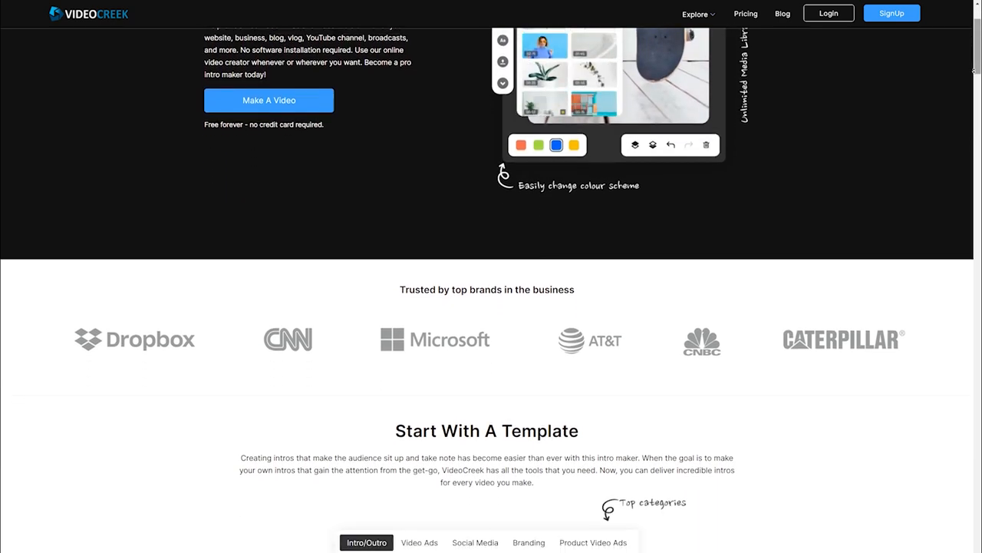
scroll(down, 3)
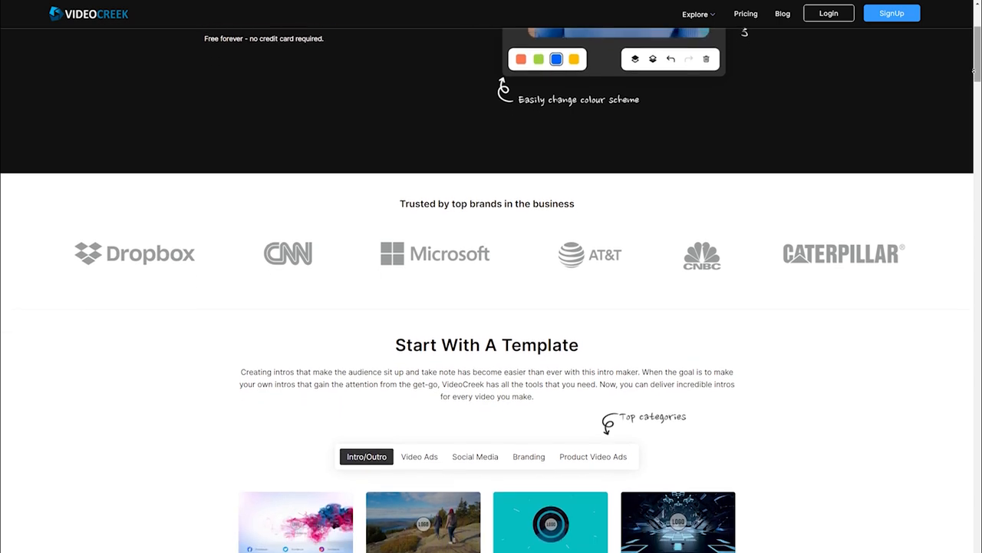
scroll(down, 3)
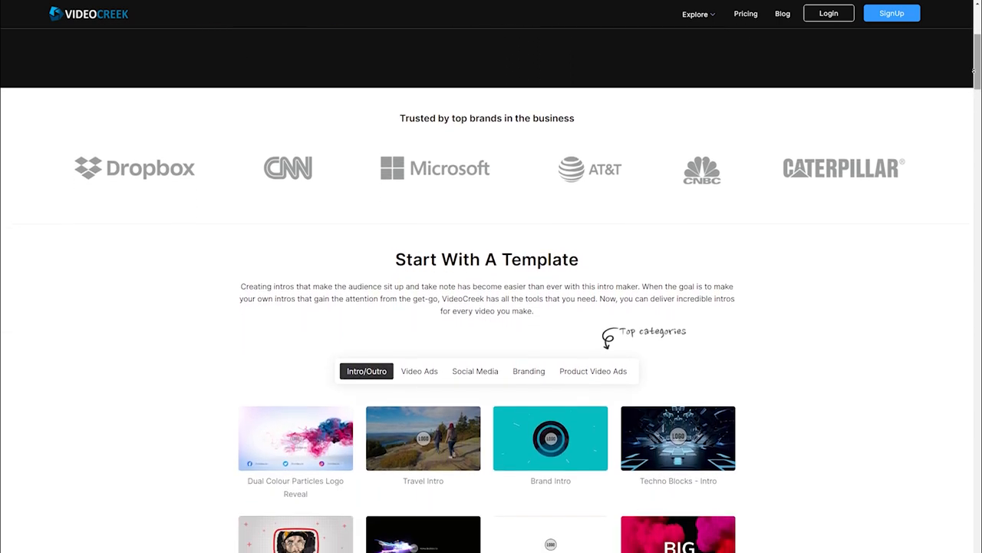
scroll(down, 3)
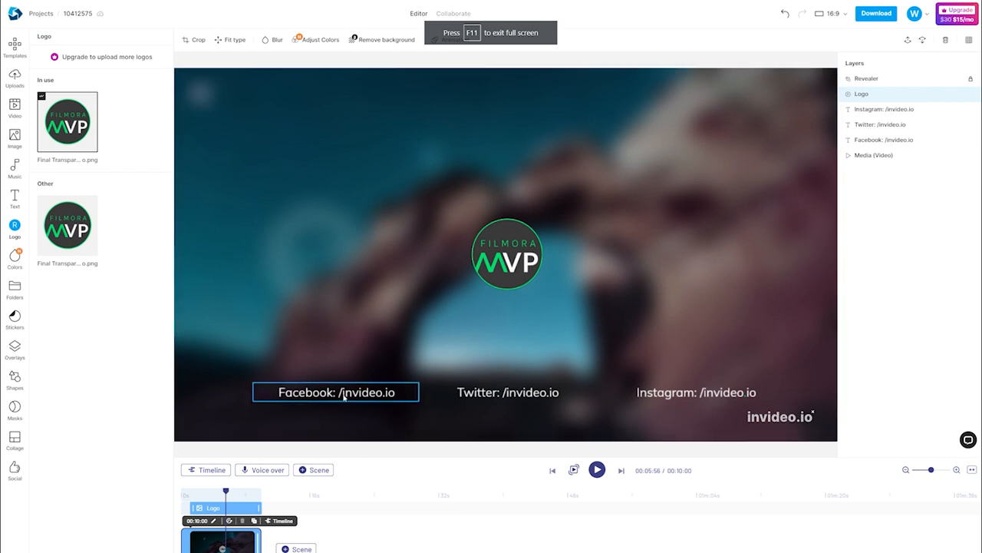
Replace the Facebook handle's invideo.io text with 'wondershare' so it reads /wondershare
click(335, 392)
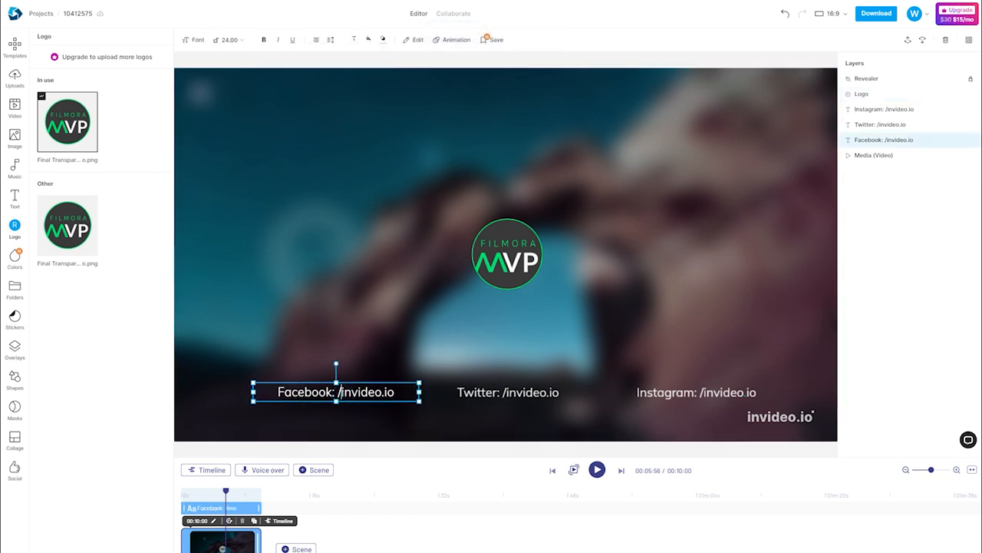
double_click(366, 392)
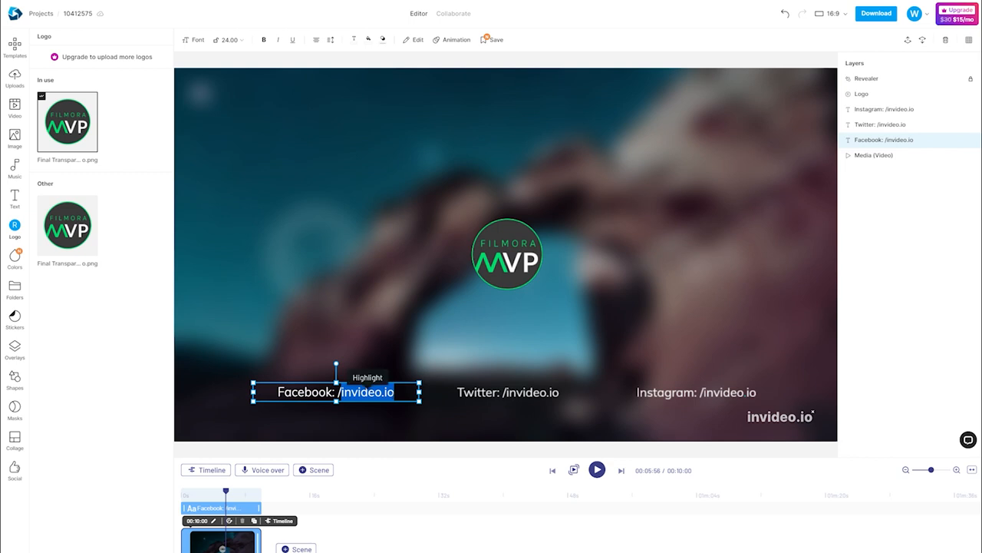
text(wond)
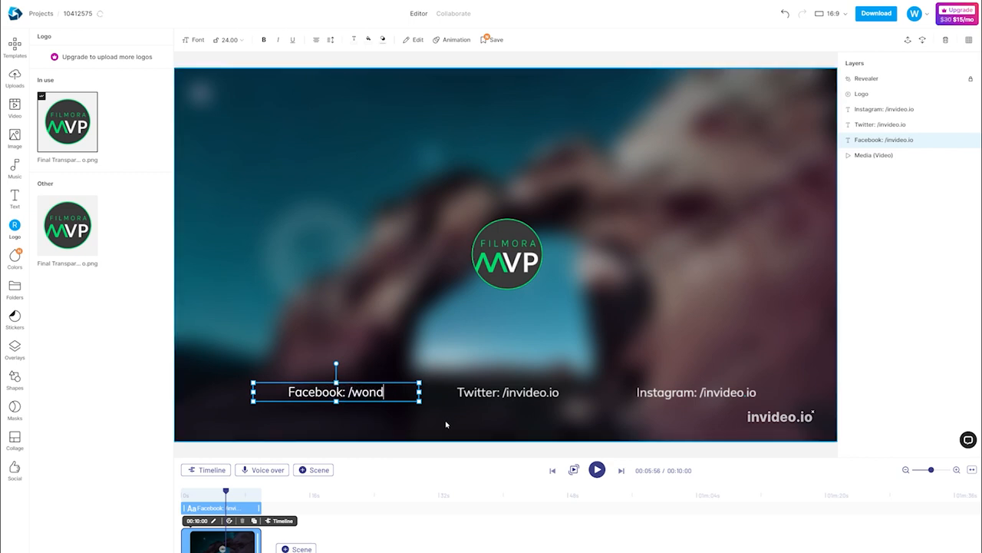
text(ershare)
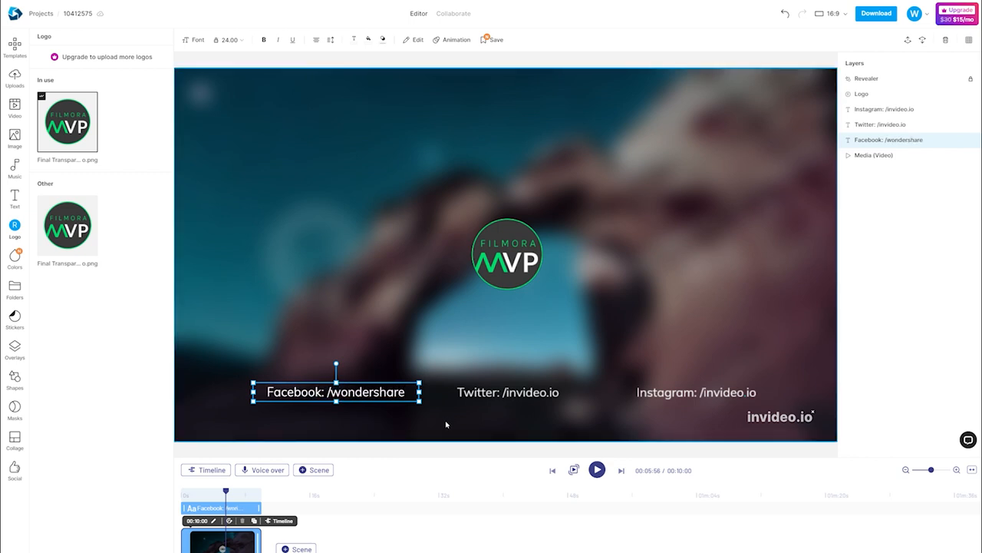